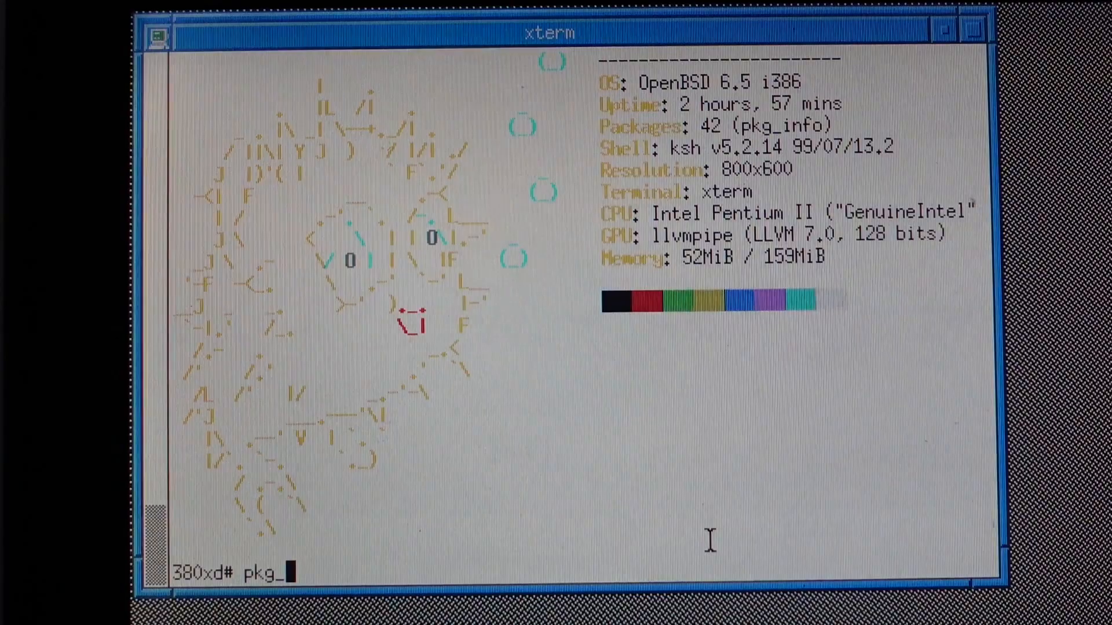
# Install the wget package with pkg_add wget.
pyautogui.write('add')
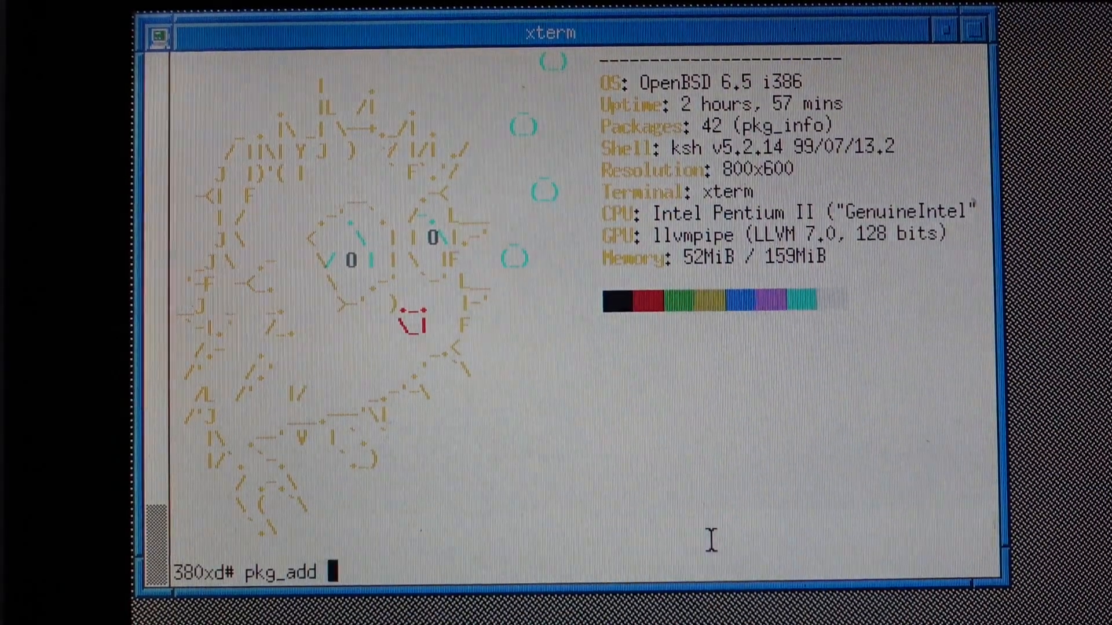
pyautogui.write('wget')
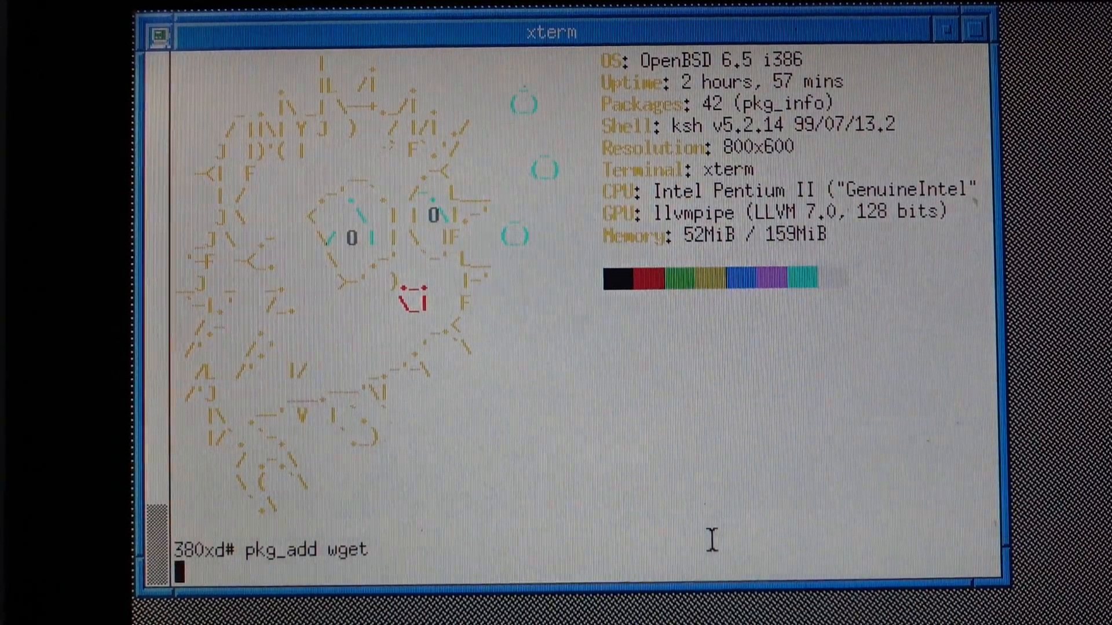
pyautogui.press('Return')
pyautogui.write('mv ')
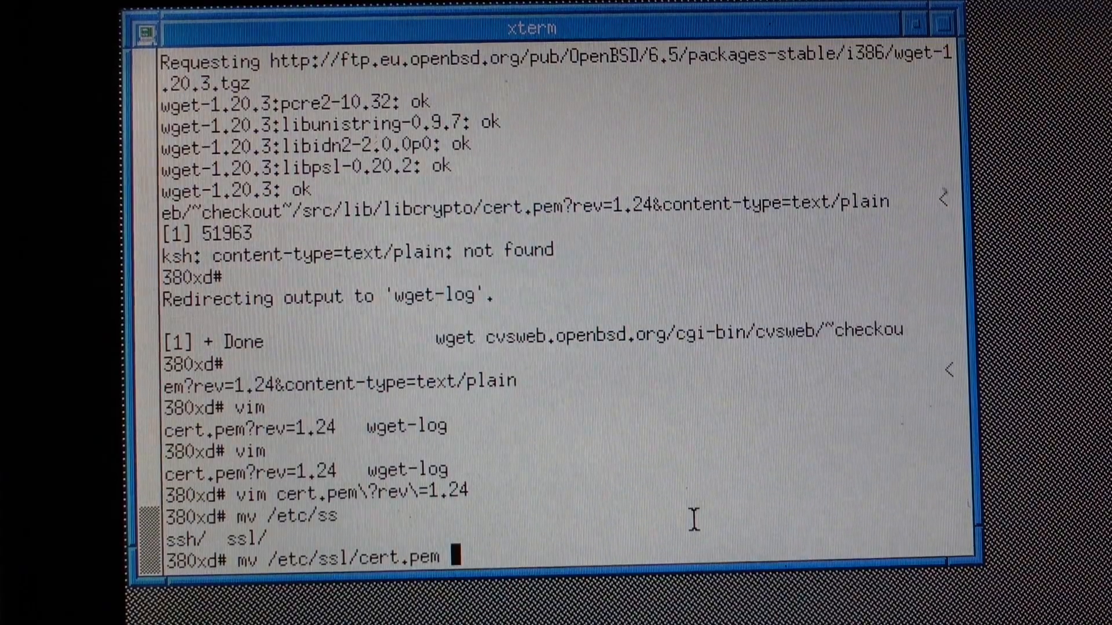
# Rename /etc/ssl/cert.pem to cert.old and begin copying cert.pem?rev=1.24 into place.
pyautogui.write('/etc/ssl/cert.')
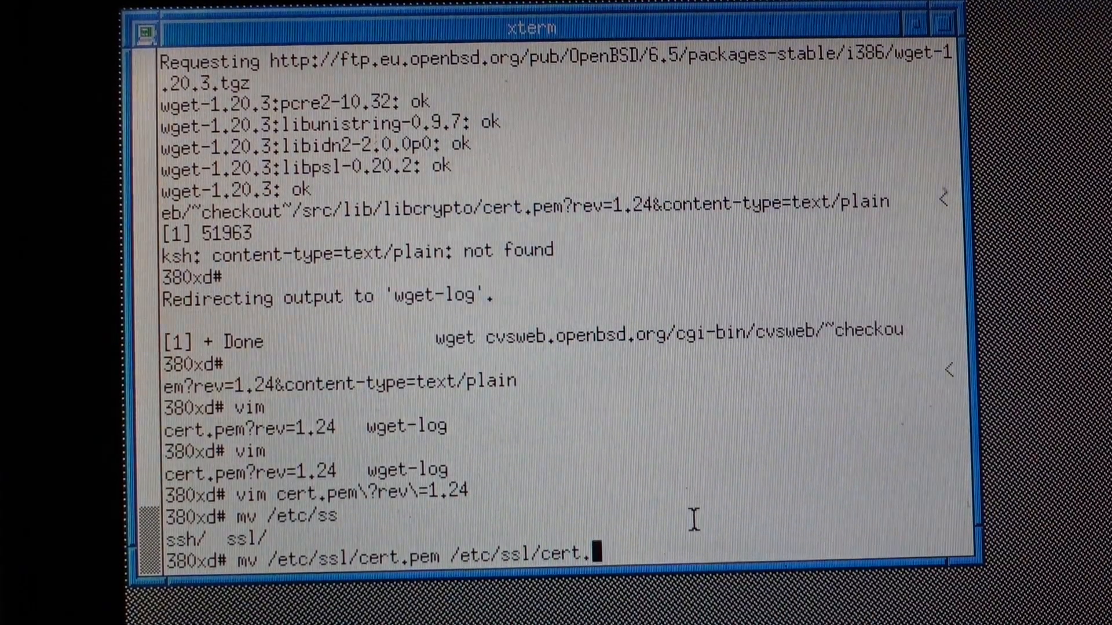
pyautogui.press('Return')
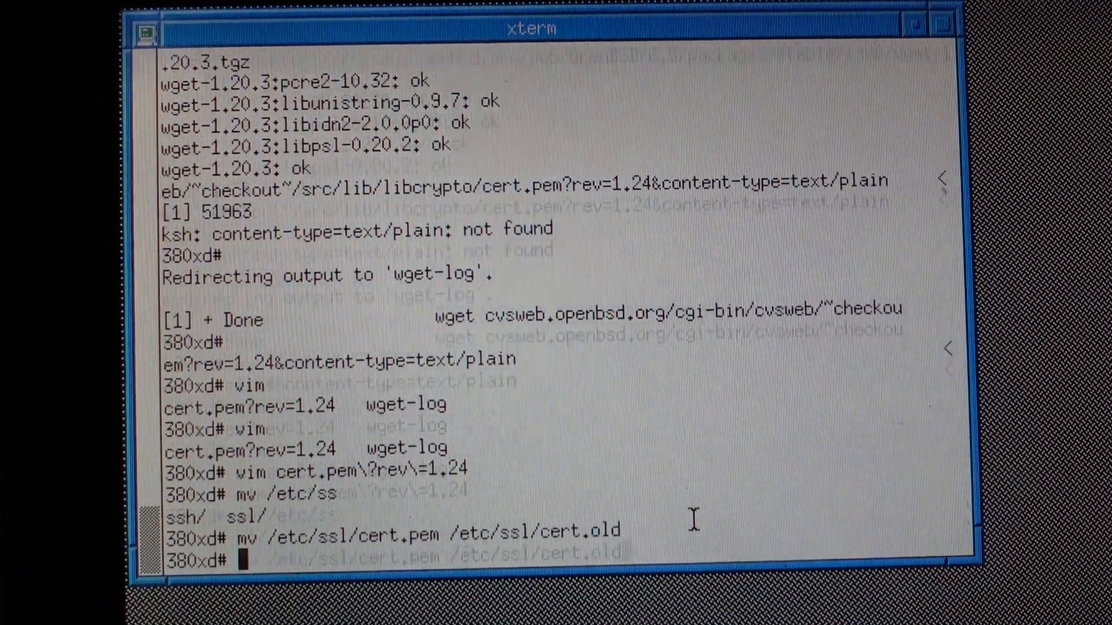
pyautogui.write('cp')
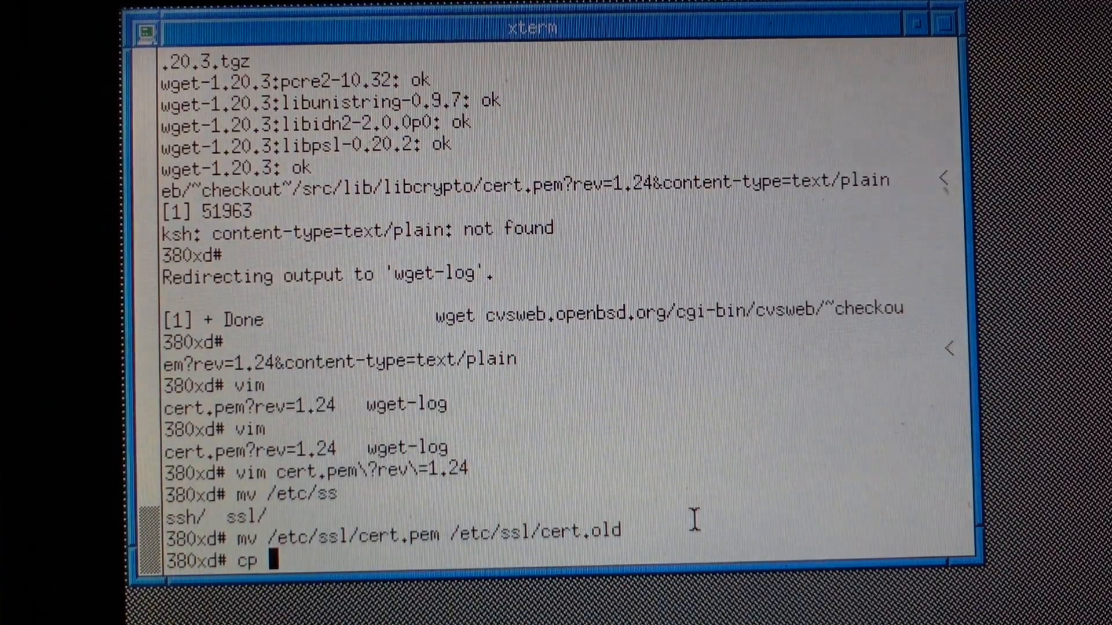
pyautogui.write('cert.pem\\?rev\\=1.24')
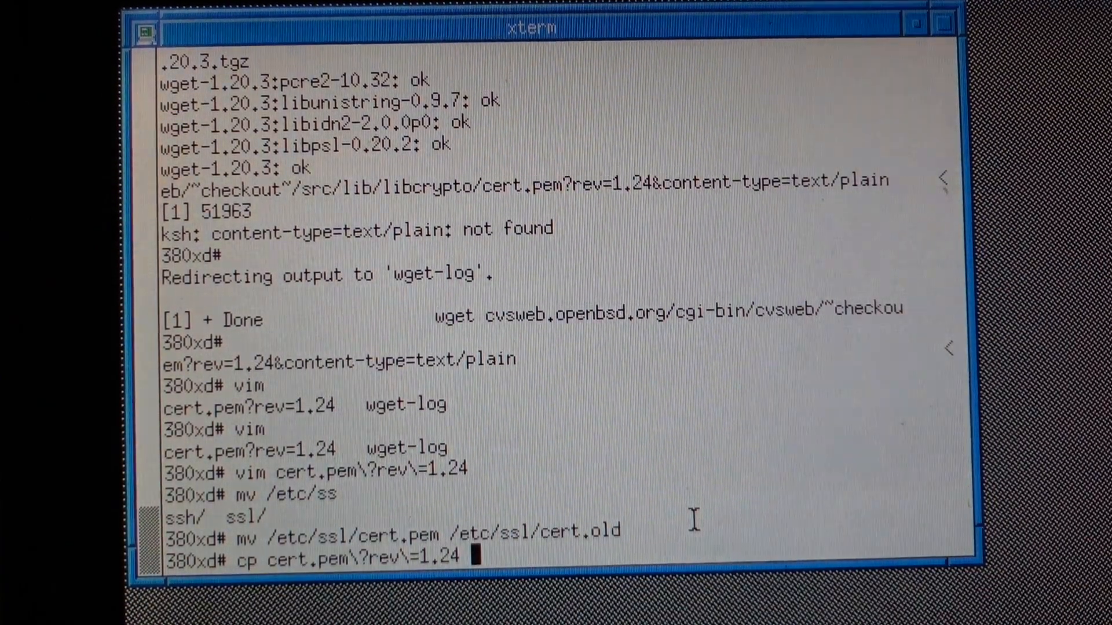